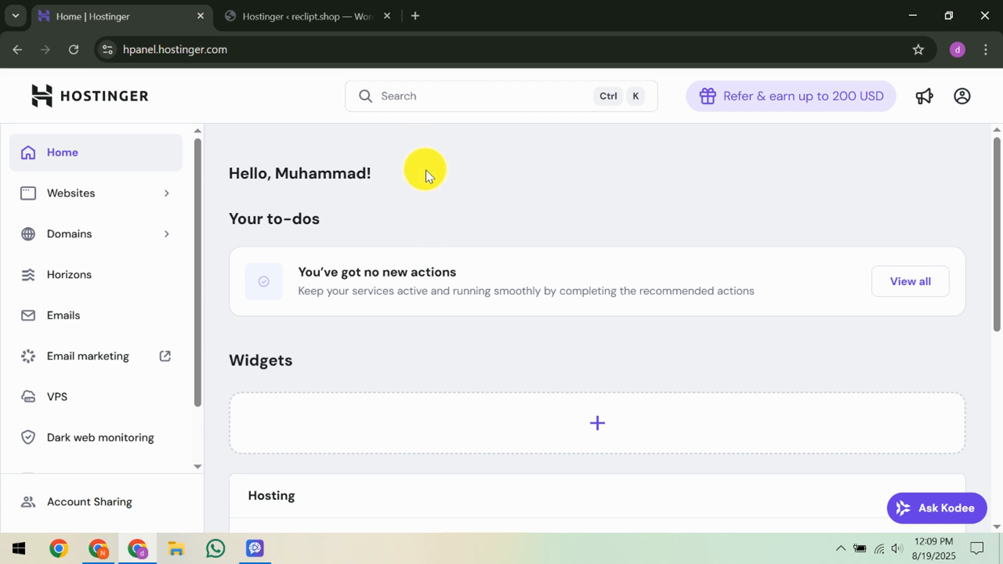
Open the Emails section from the hPanel sidebar to view the reclipt.shop plan
{"action": "left_click", "coordinate": [63, 314]}
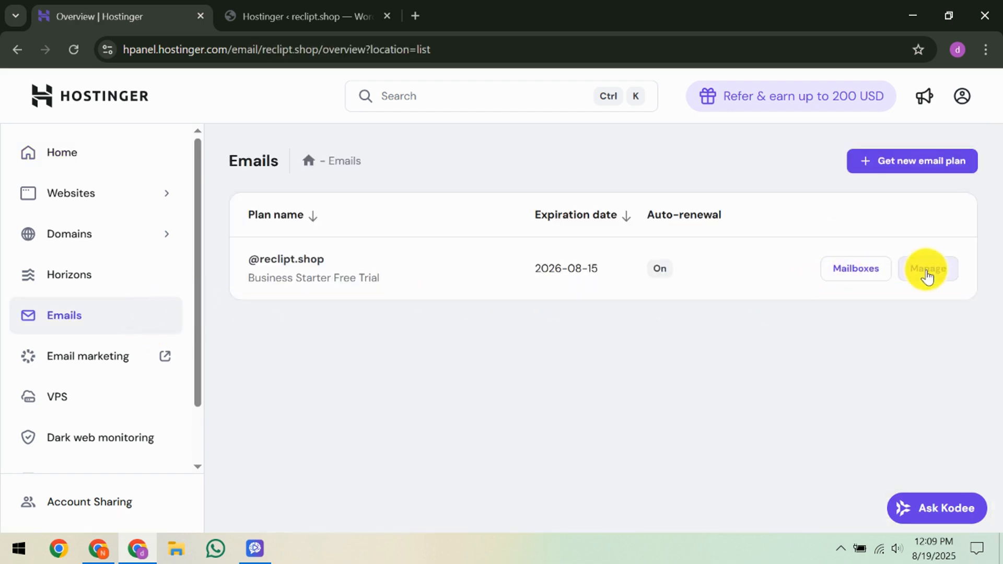
Open the reclipt.shop email plan's overview, then focus the panel search bar
{"action": "left_click", "coordinate": [926, 268]}
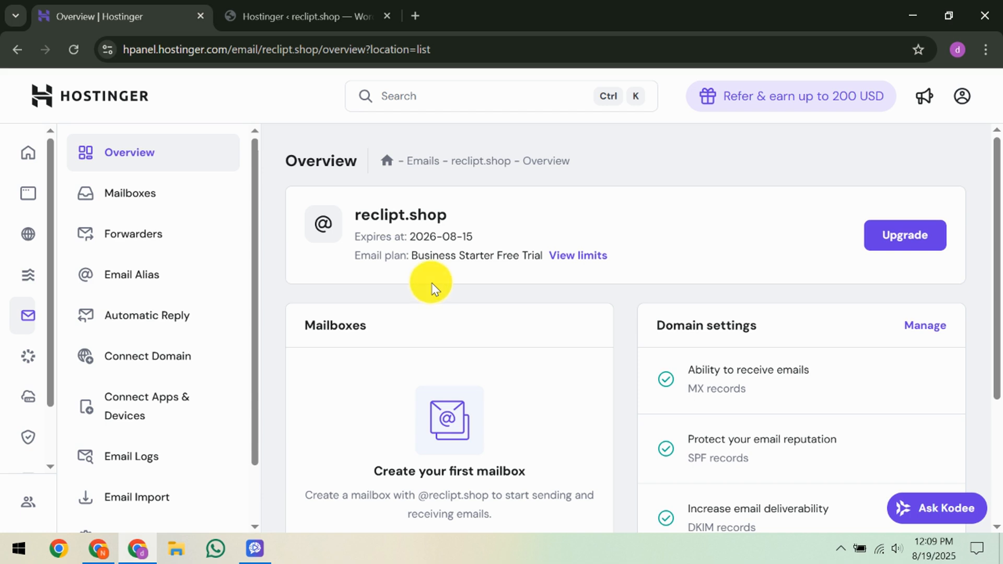
{"action": "left_click", "coordinate": [447, 96]}
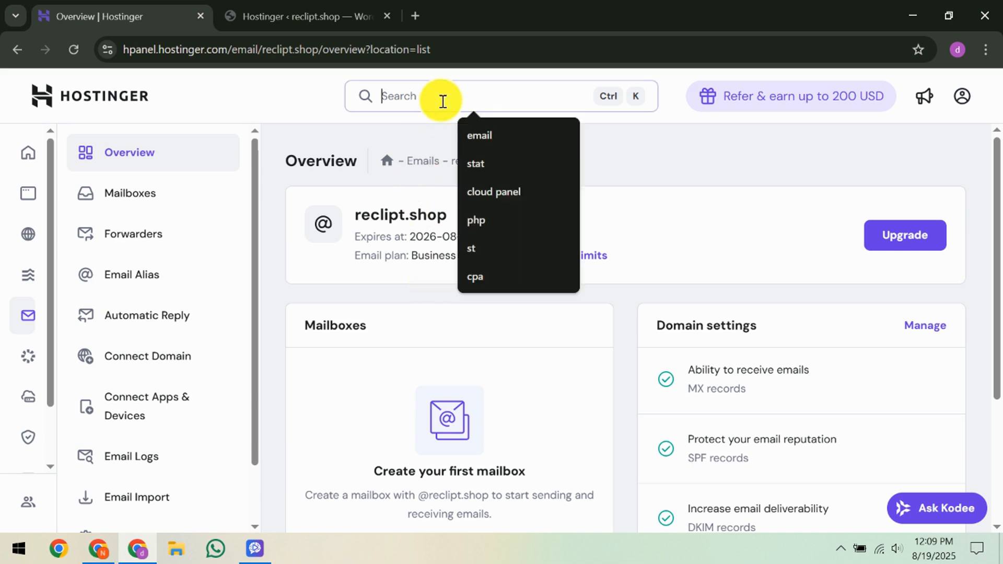
{"action": "left_click", "coordinate": [447, 96]}
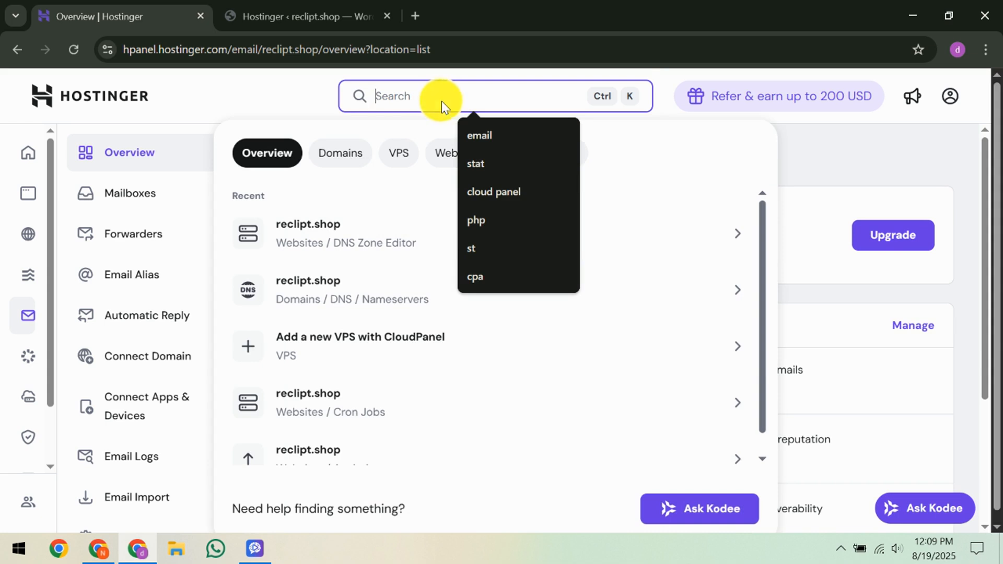
{"action": "type", "text": "dns"}
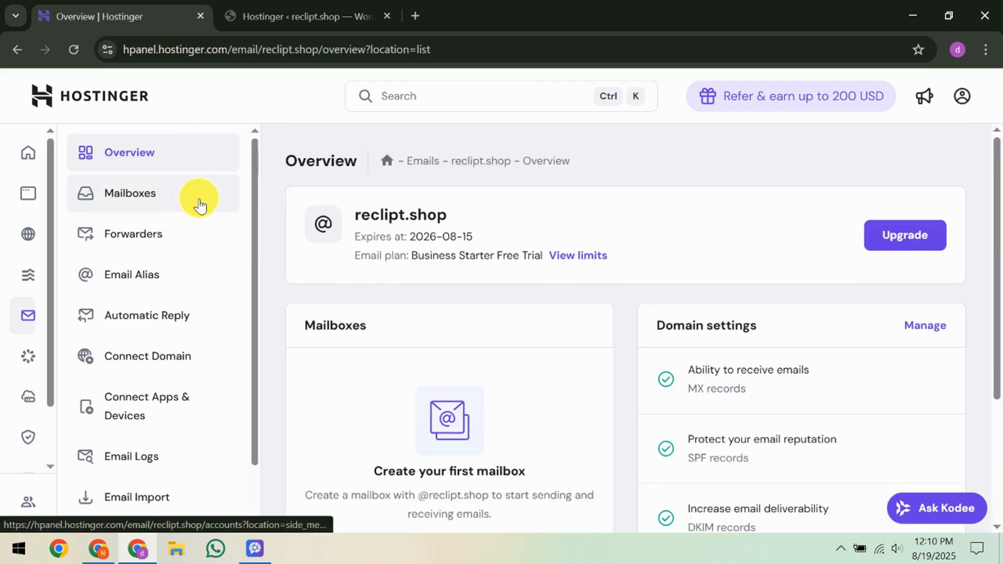
{"action": "mouse_move", "coordinate": [196, 203]}
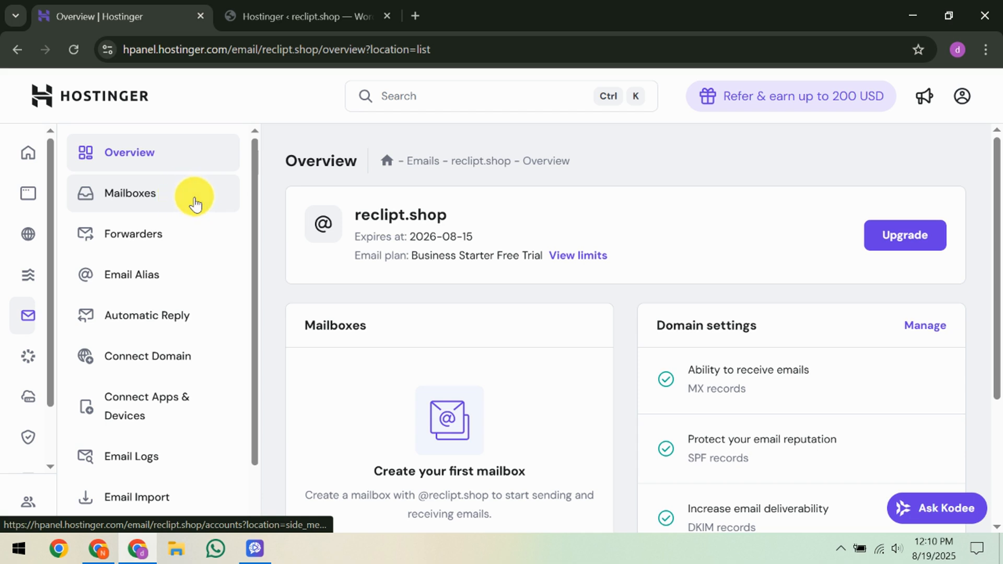